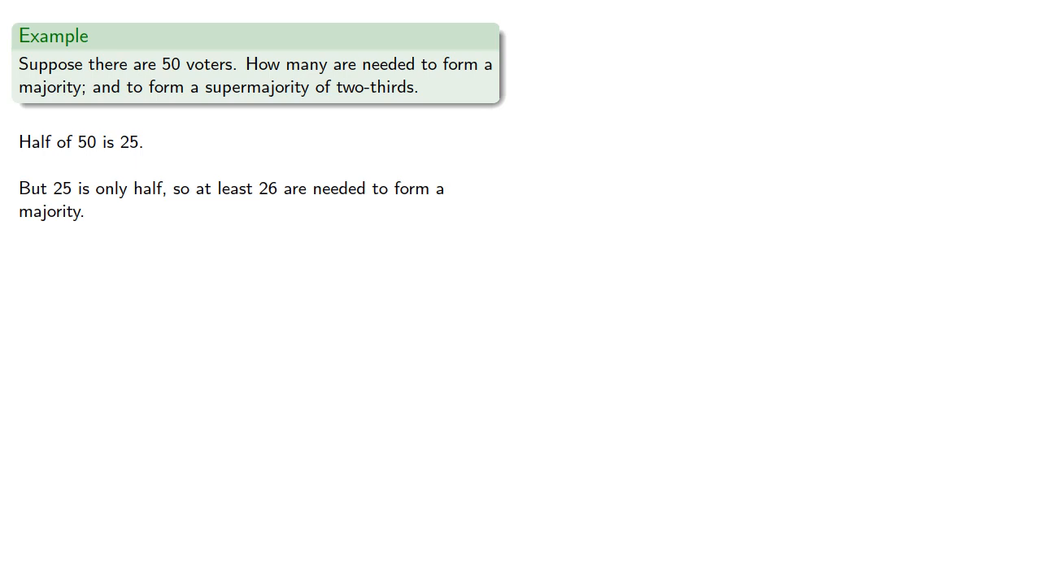
# Advance to the Defectors slide, where a voter defects by leaving a coalition
pyautogui.press('Right')
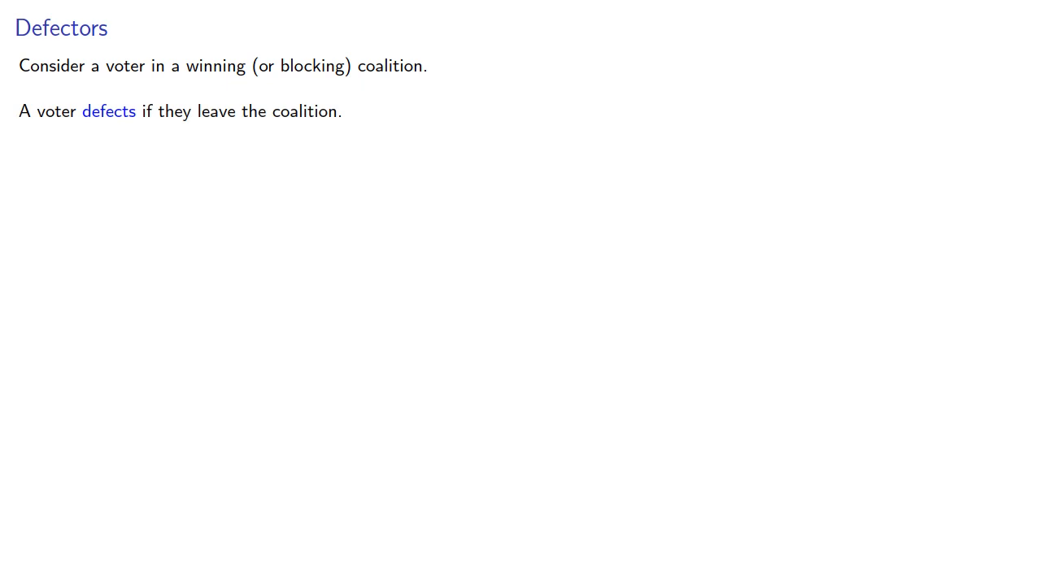
# Show the three-voter unanimity example and reveal {A, B, C} as its only winning coalition
pyautogui.press('Right')
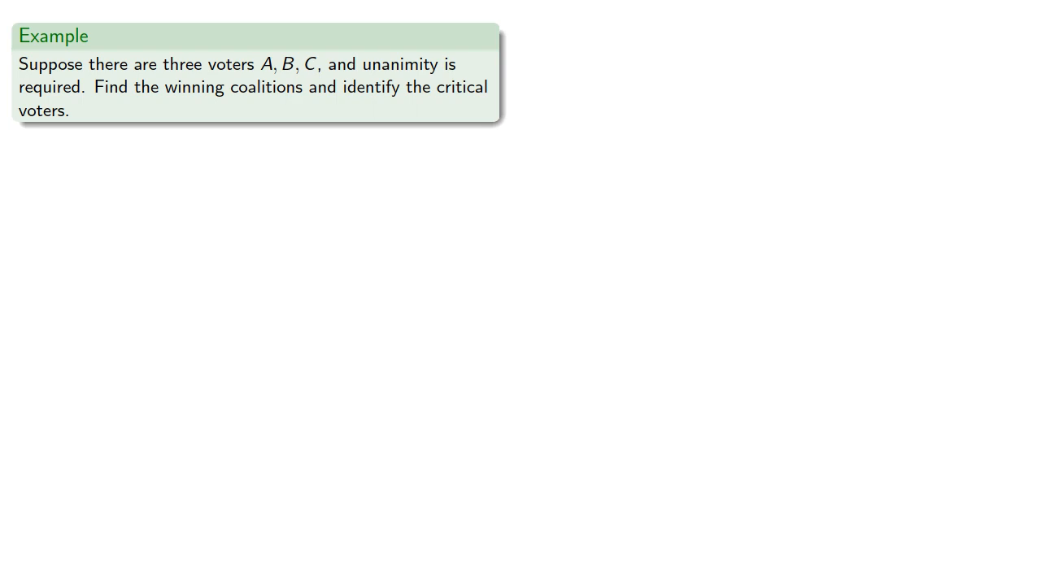
pyautogui.press('Right')
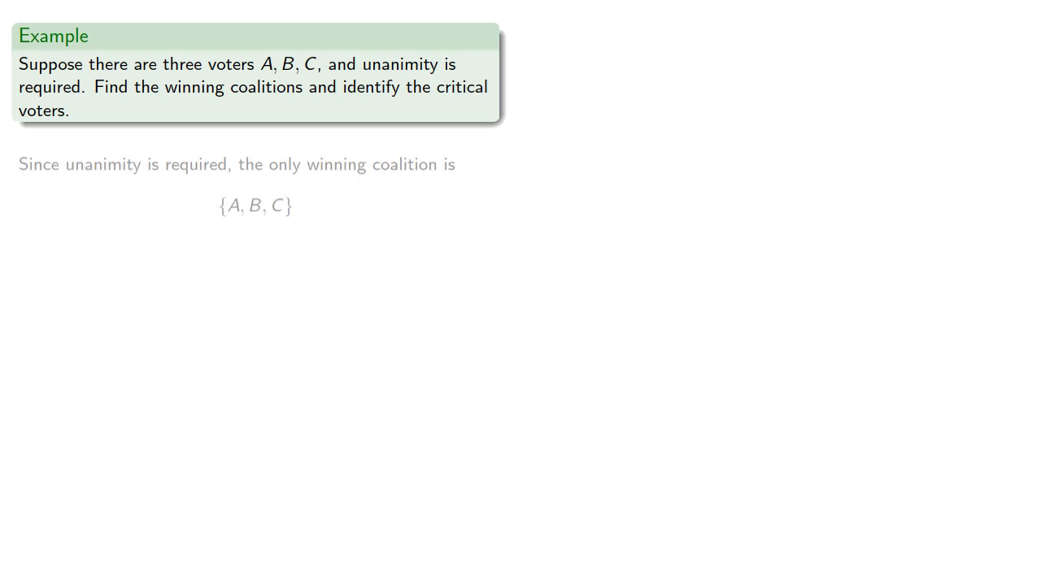